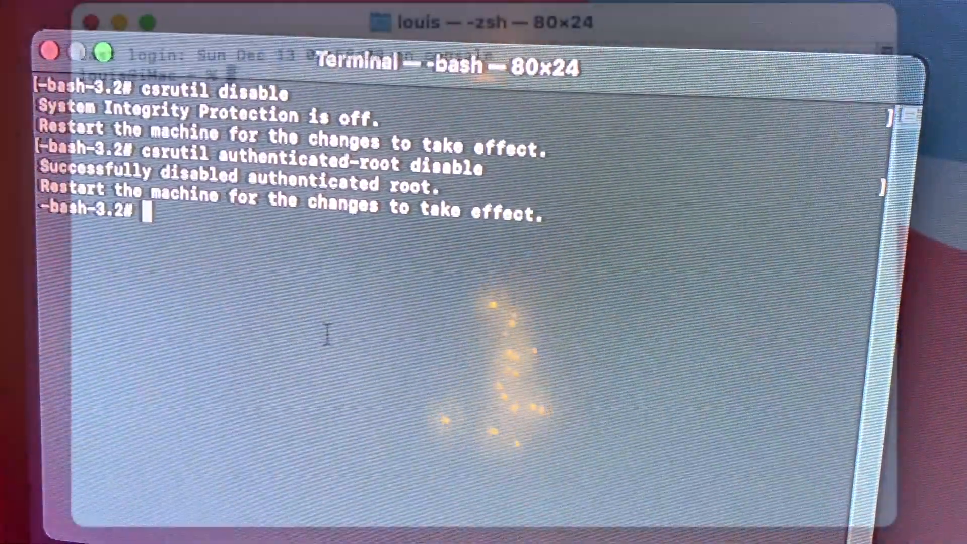
Step: Check with csrutil status that System Integrity Protection is disabled
text(c)
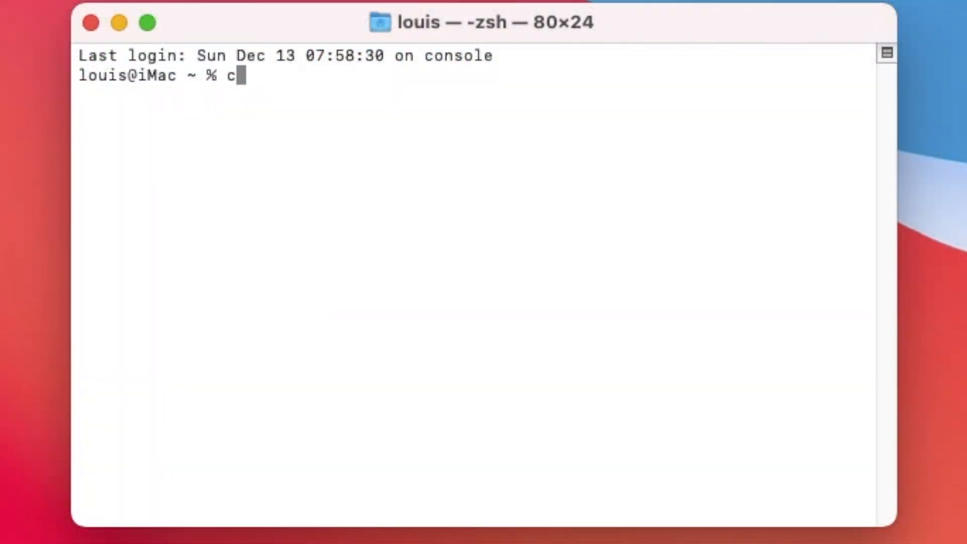
text(srut)
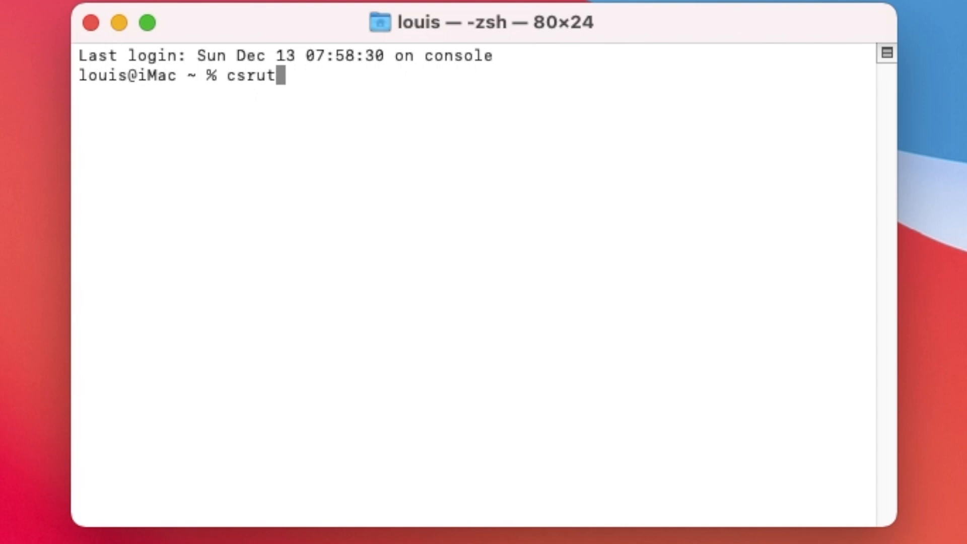
text(il stat)
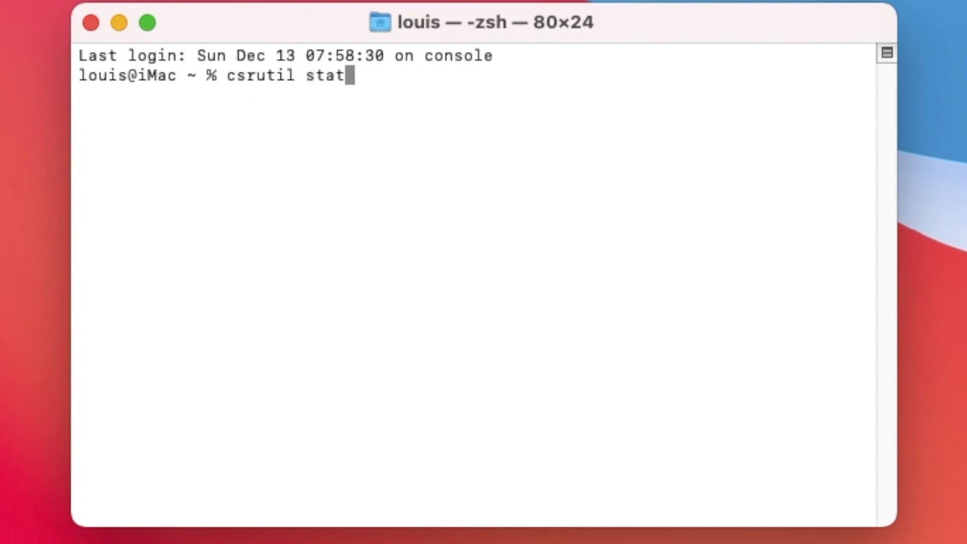
key(Return)
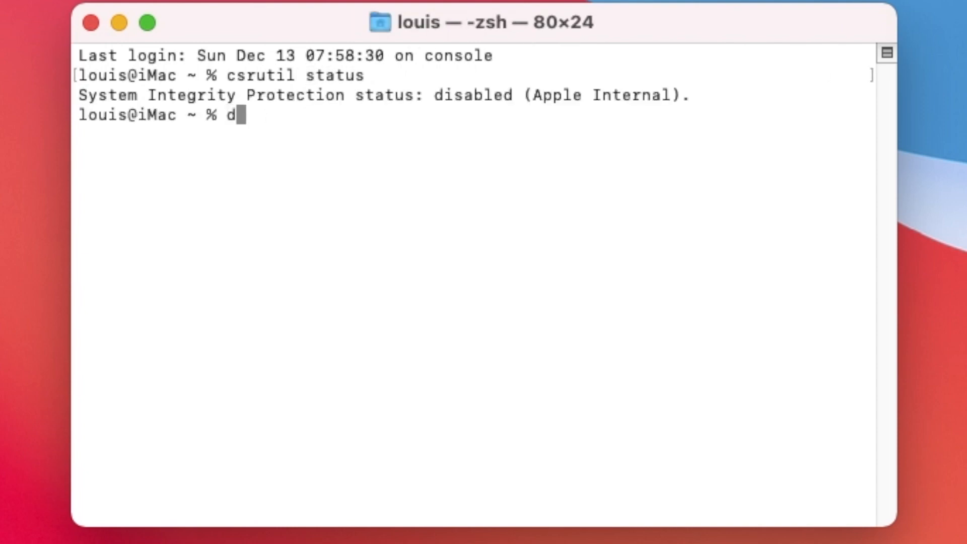
Step: List all disks and their APFS volumes with diskutil list
text(isk)
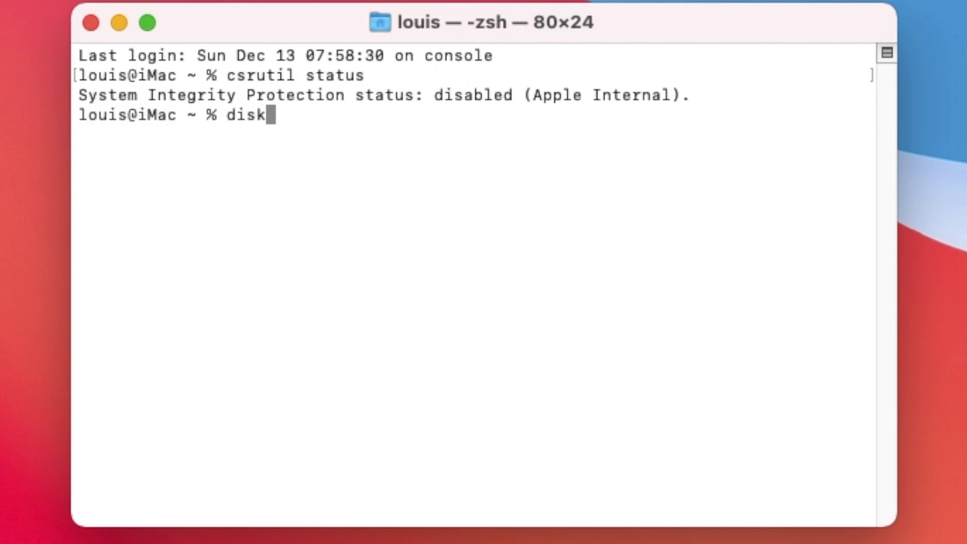
text(util lis)
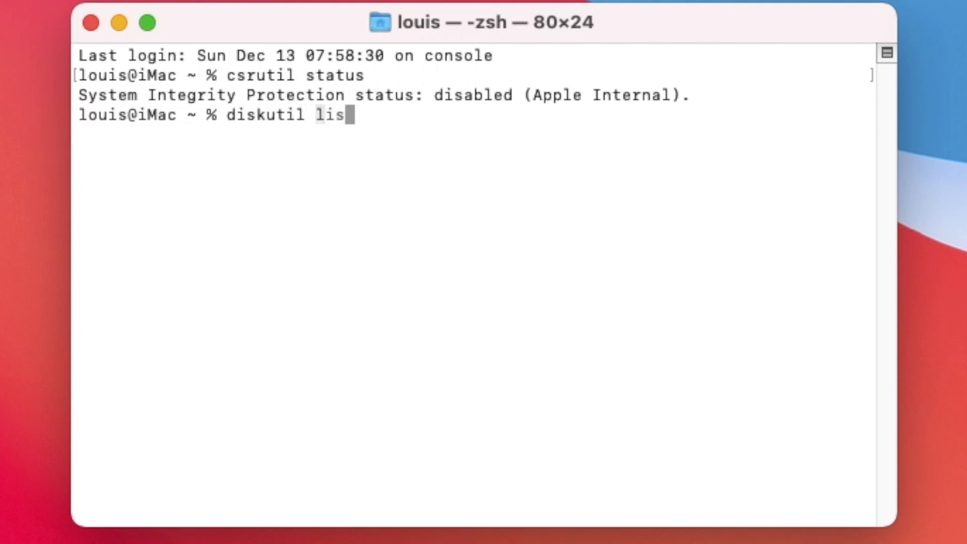
key(Return)
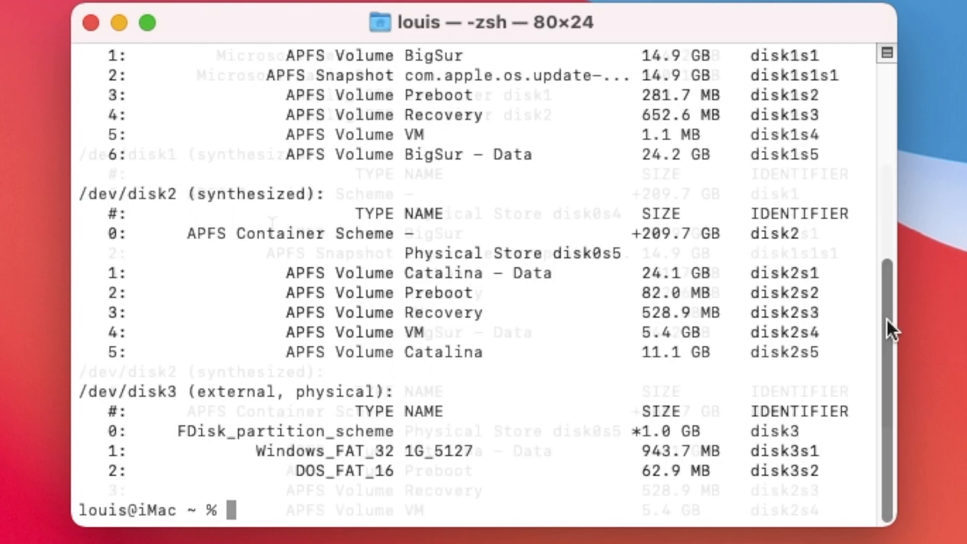
Step: Scan the disk listing for the BigSur volume, then run mkdir nonroot, which already exists
scroll(up, 3)
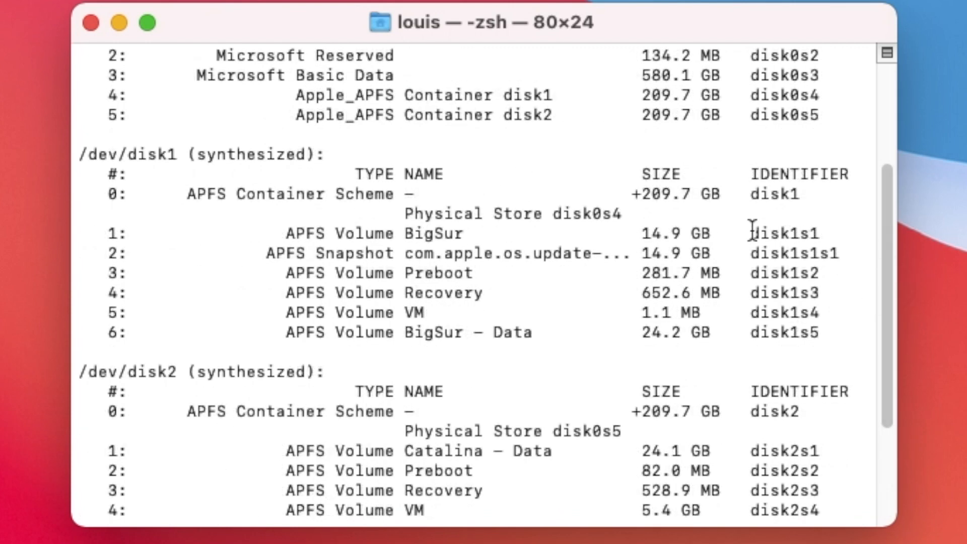
scroll(down, 3)
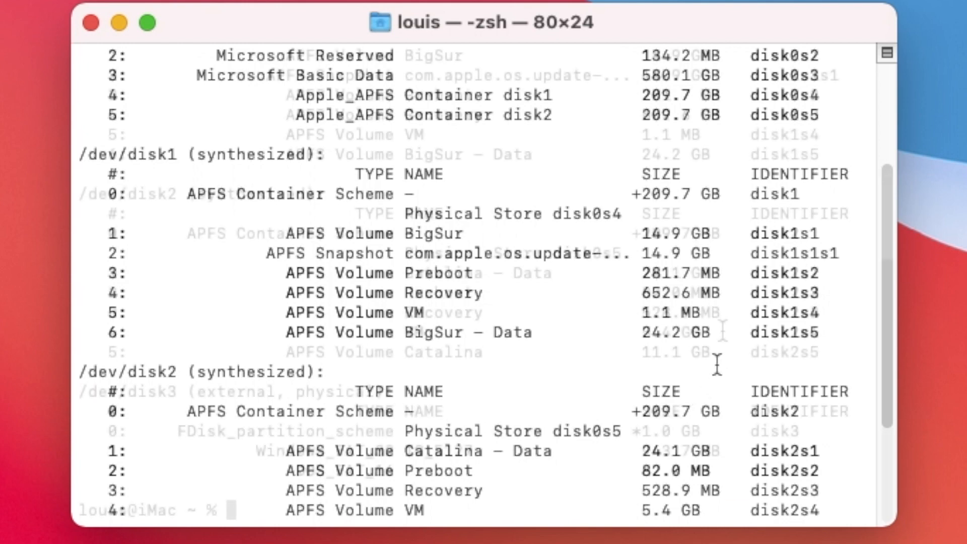
scroll(down, 3)
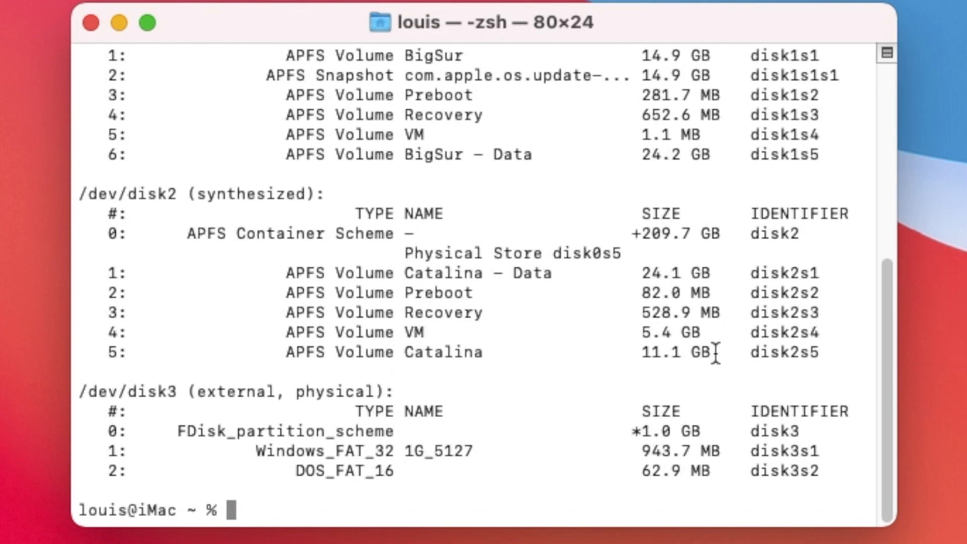
text(mkdir non)
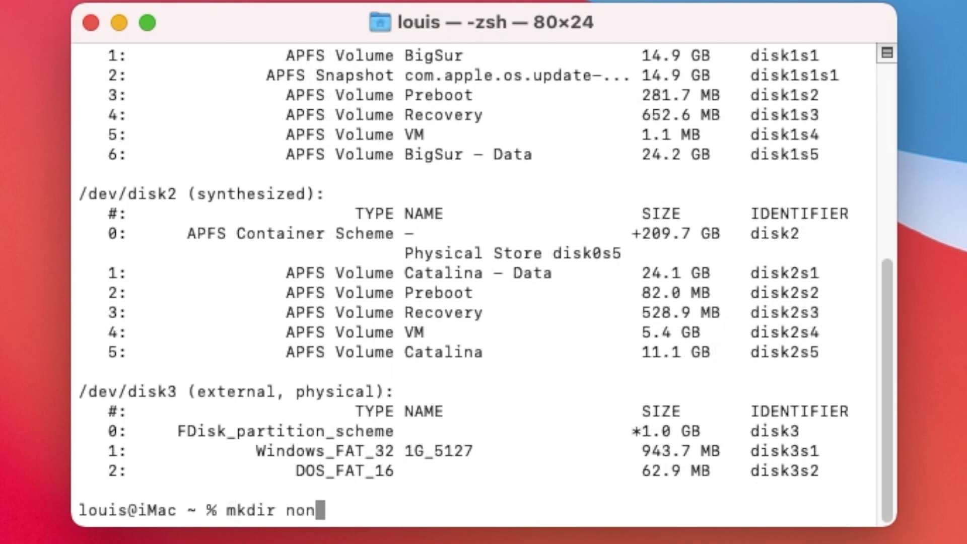
key(Return)
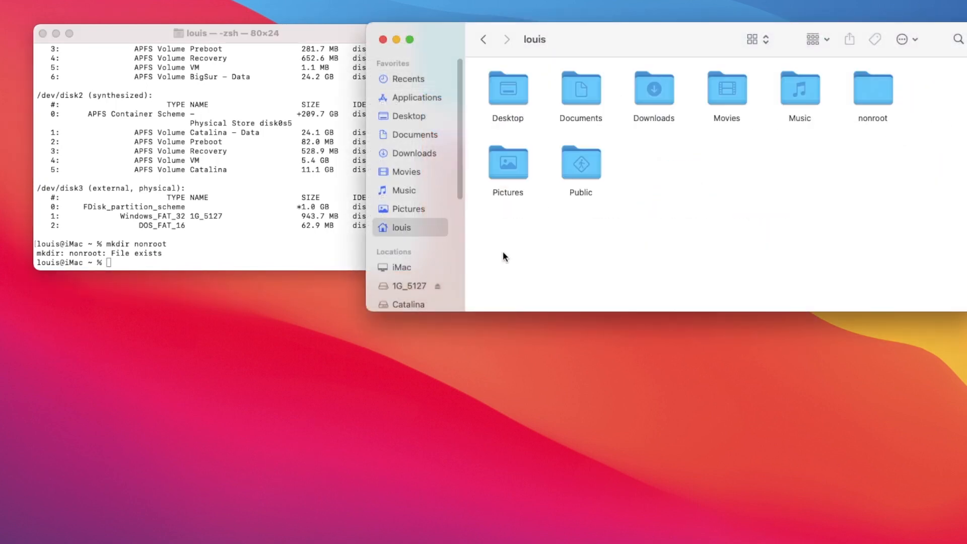
mouse_move(127, 283)
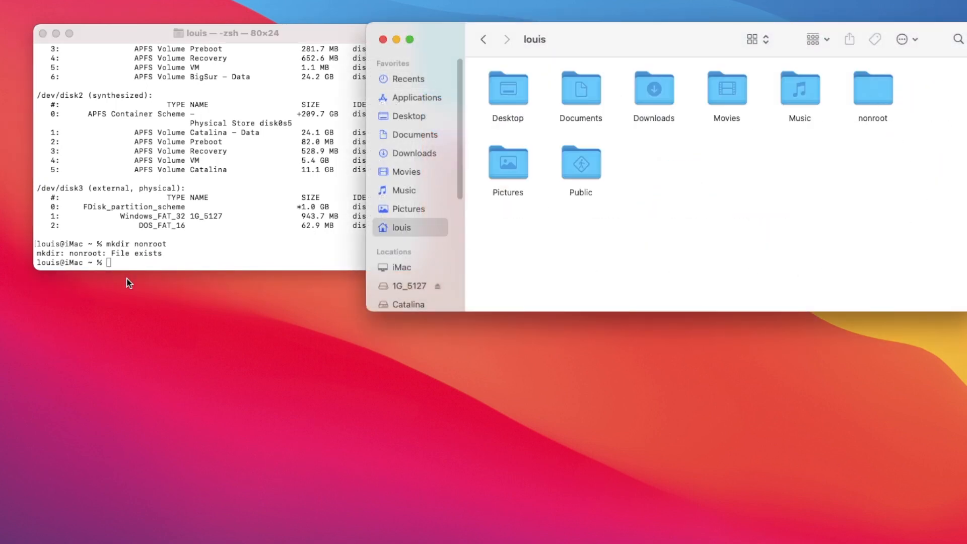
Step: Show the louis home folder in Finder with the nonroot folder present
click(193, 264)
text(sudo mount -o nobrowse -t apfs /dev/disk1s1 ~/nonroot)
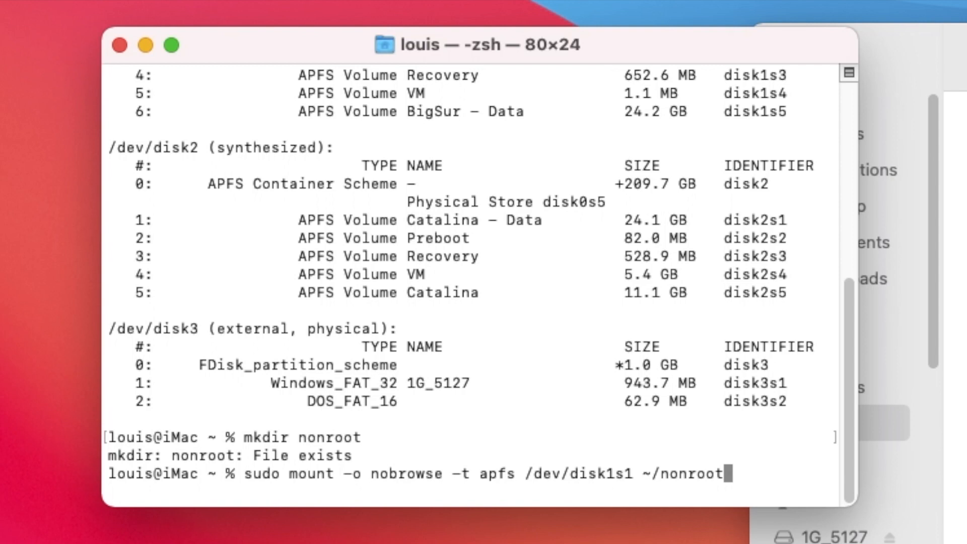
Step: Mount /dev/disk1s1 onto ~/nonroot with sudo and enter the administrator password
key(Return)
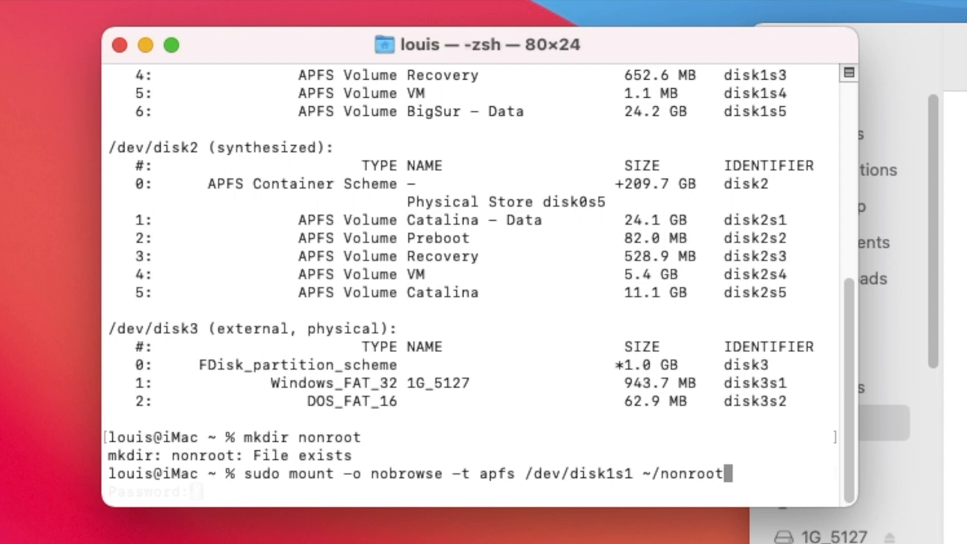
key(Return)
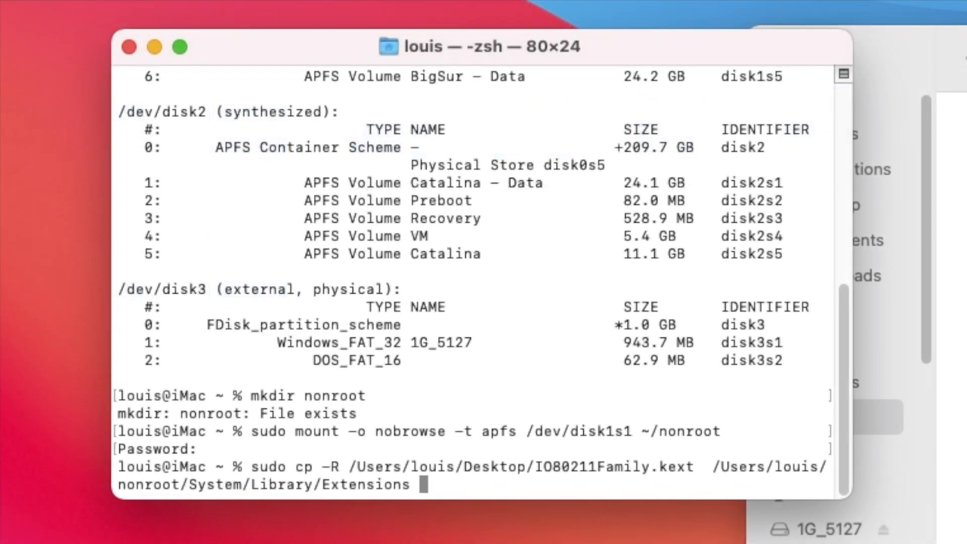
mouse_move(820, 532)
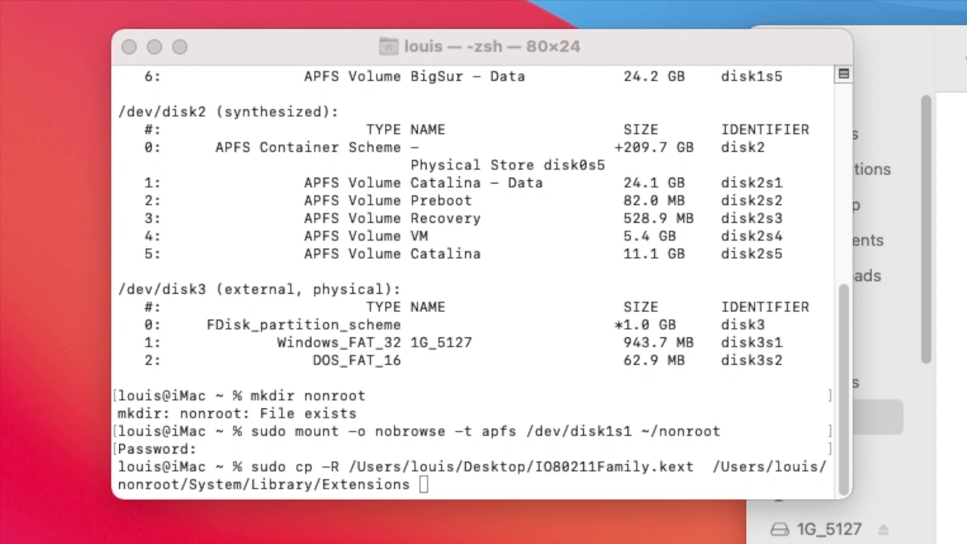
mouse_move(567, 490)
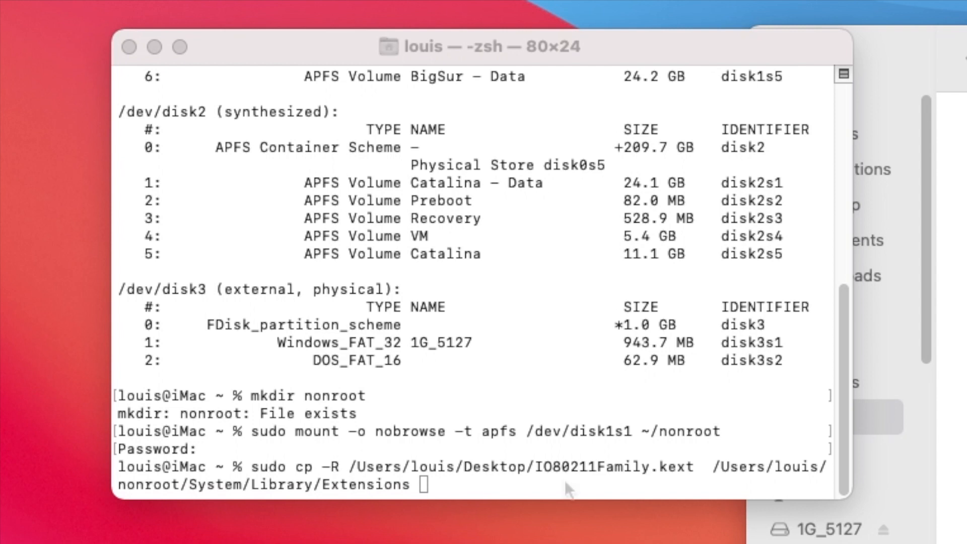
mouse_move(567, 490)
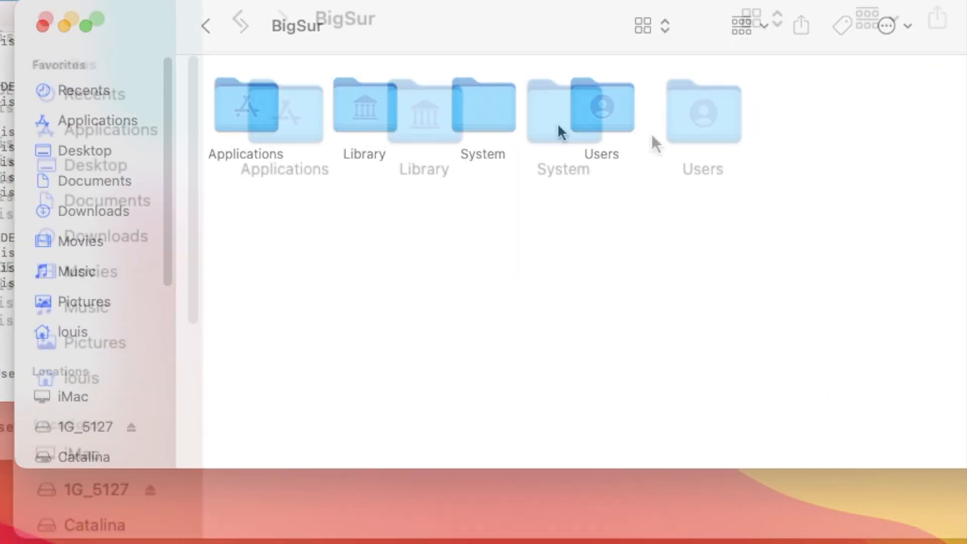
Step: Browse to BigSur System/Library/Extensions and run the IO80211Family.kext copy there
double_click(482, 107)
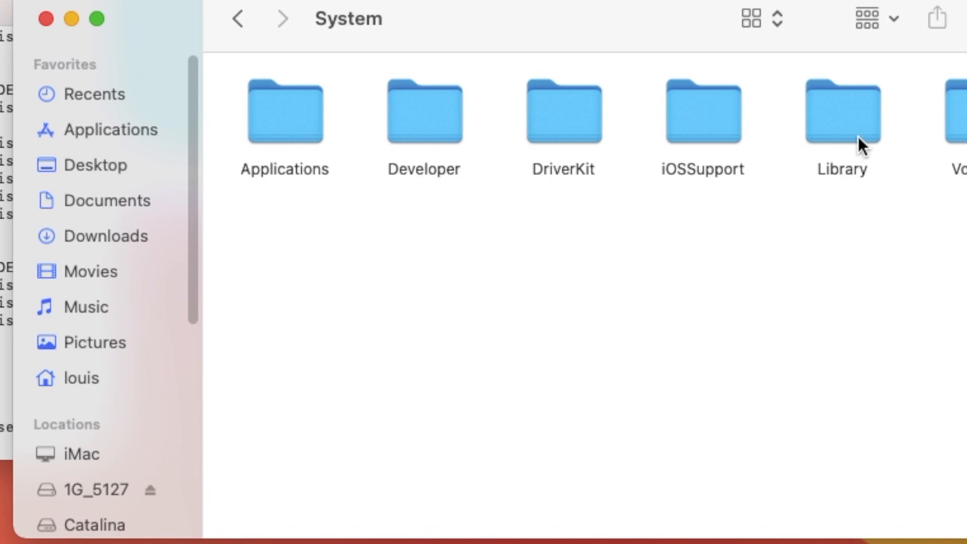
double_click(840, 110)
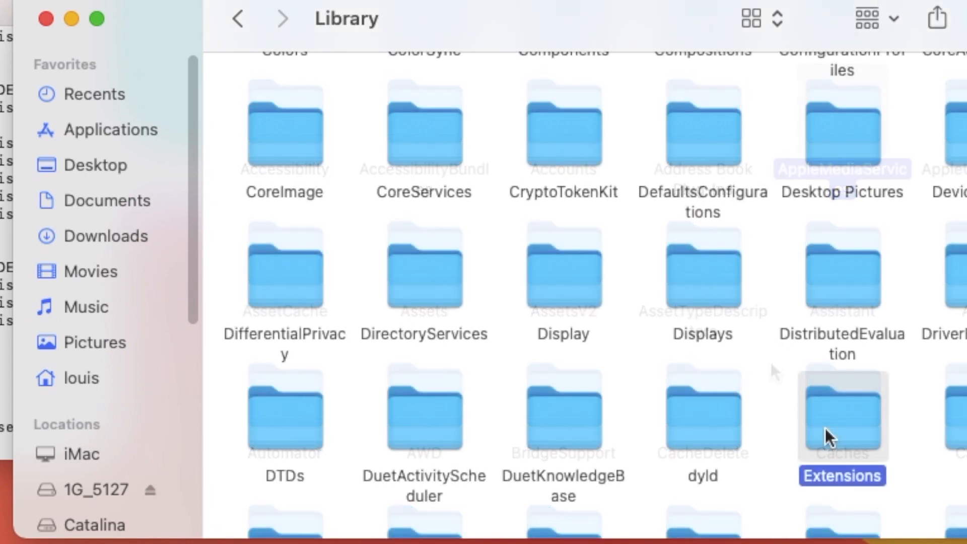
double_click(842, 416)
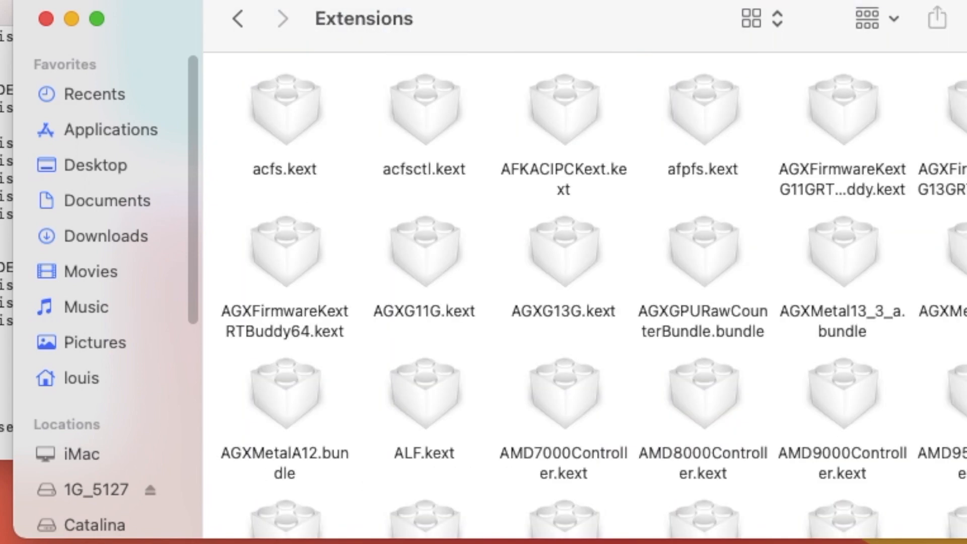
scroll(down, 3)
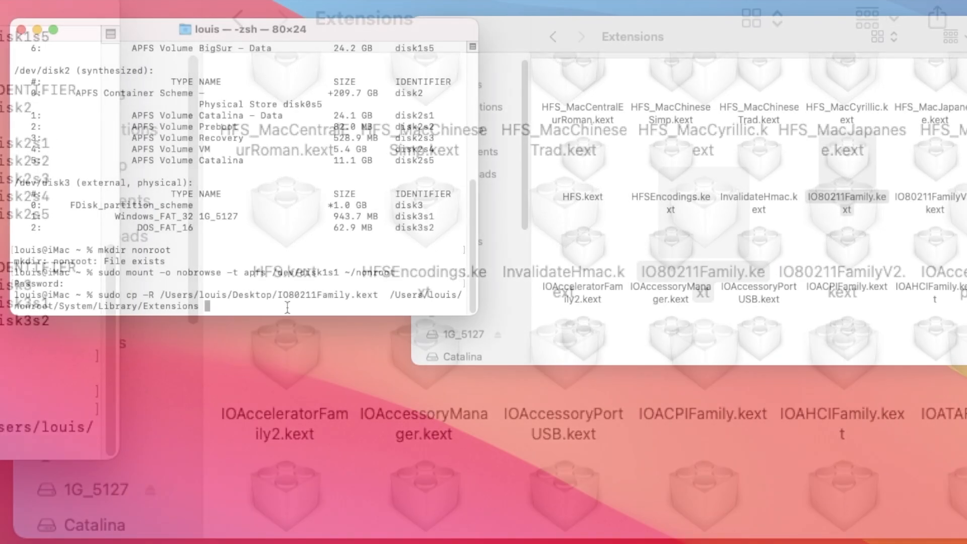
key(Return)
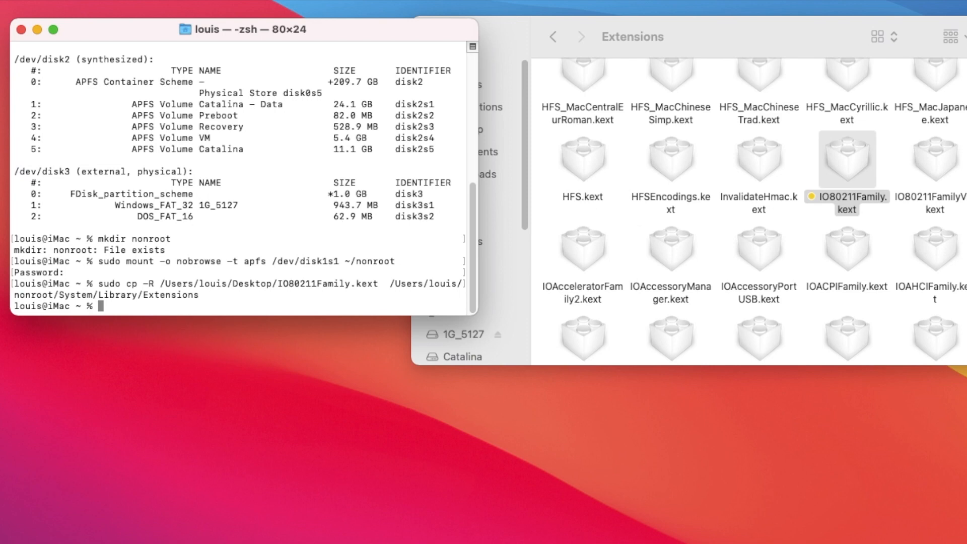
mouse_move(305, 293)
text(sudo bless --folder /Users/louis/nonroot/System/Library/CoreServices --bootefi --create-snapshot)
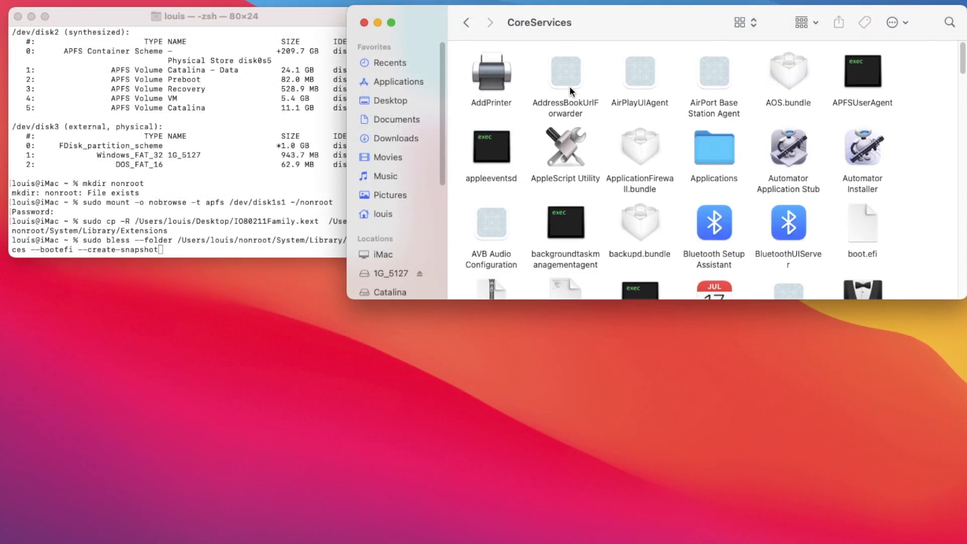
mouse_move(862, 239)
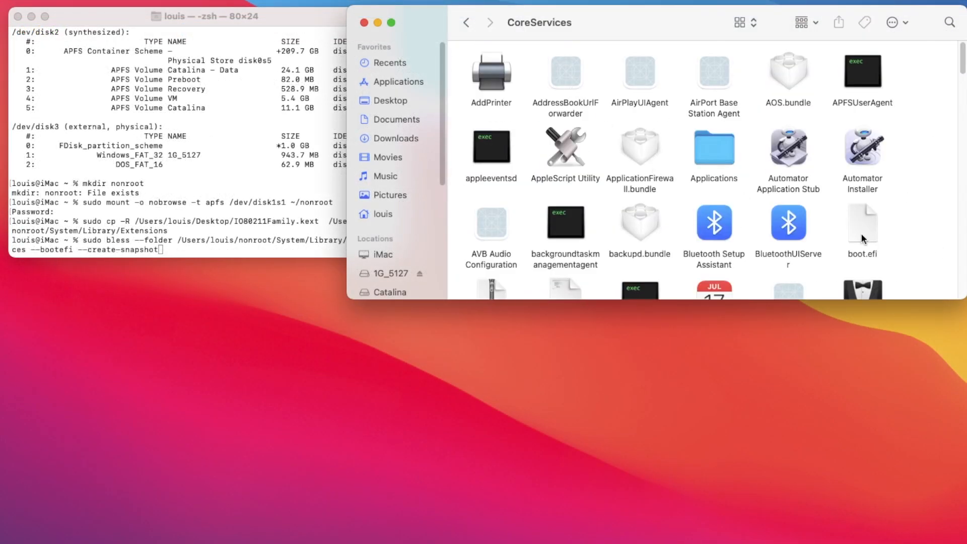
Step: Go back from CoreServices to the System/Library folder in Finder
click(466, 22)
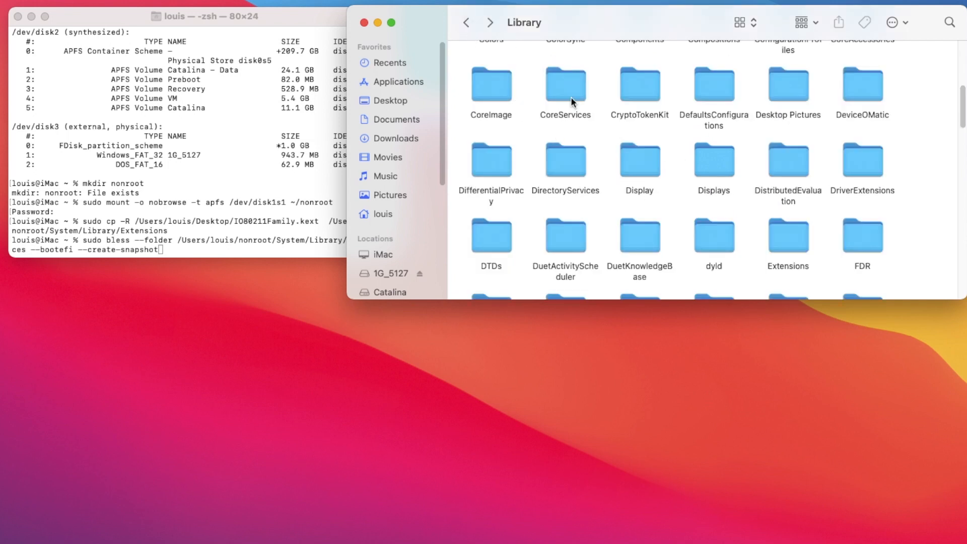
mouse_move(212, 224)
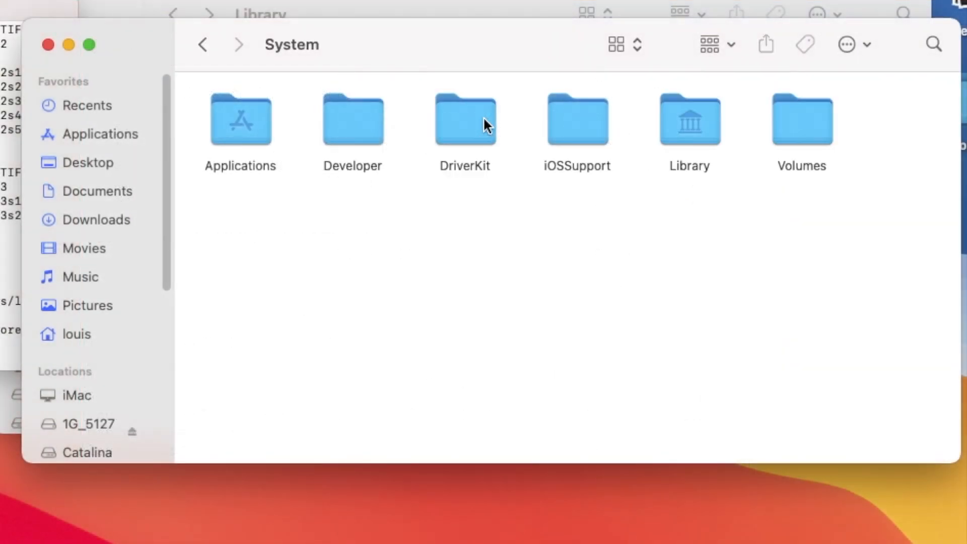
Step: Open System's Library folder, then its Extensions folder
double_click(688, 120)
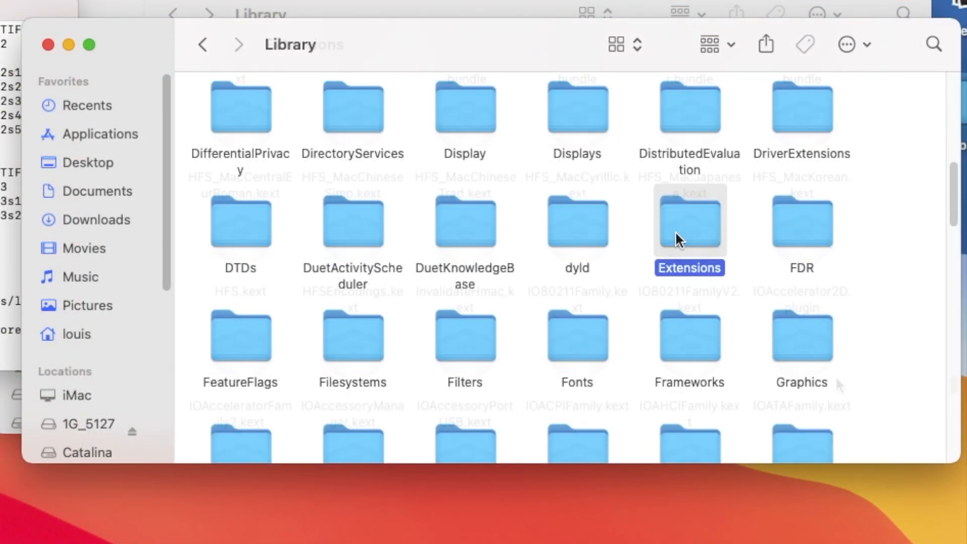
double_click(689, 222)
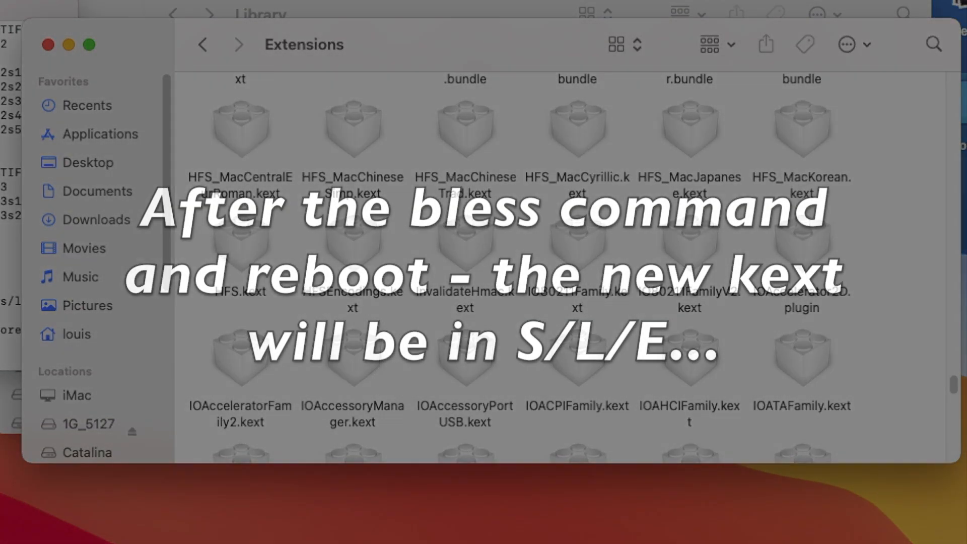
click(49, 44)
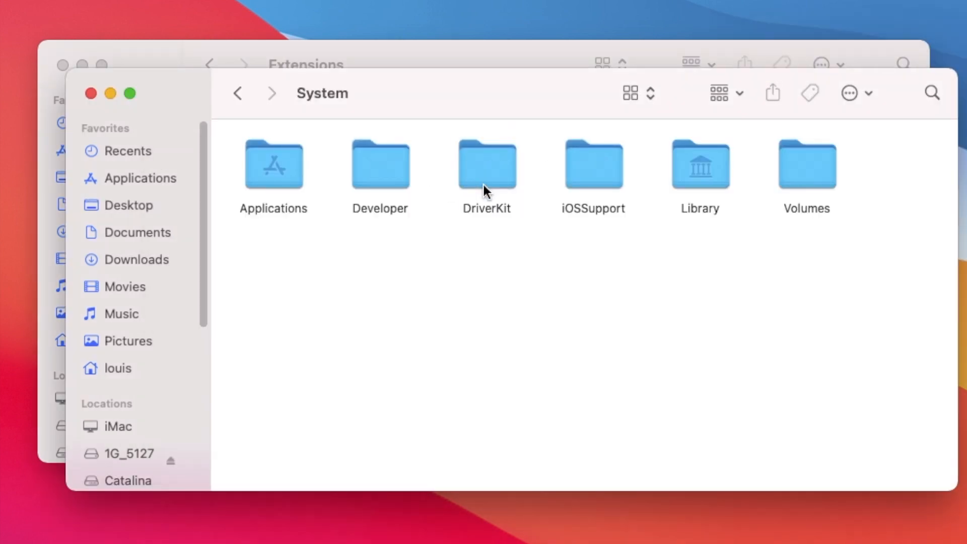
Step: Enter System/Library/Extensions and scroll to the yellow-tagged IO80211Family.kext
double_click(700, 163)
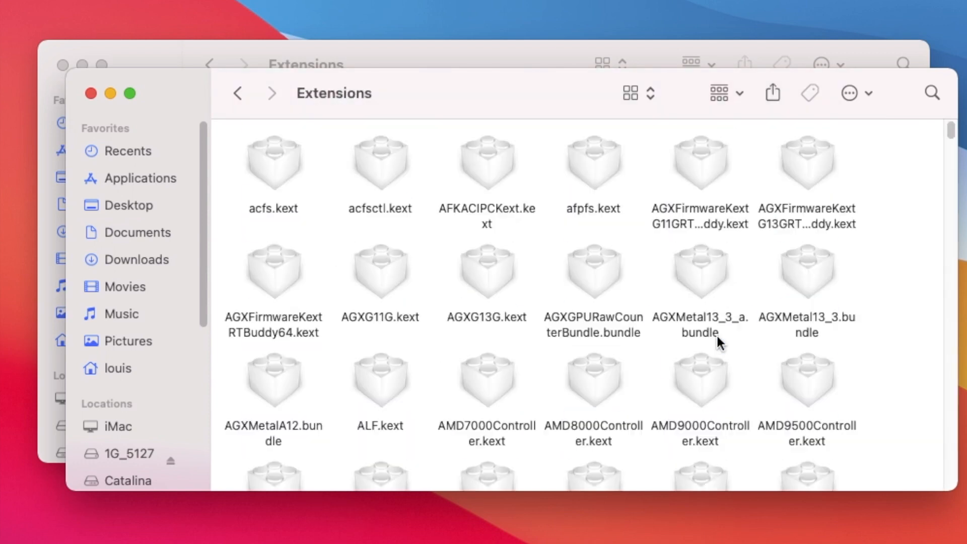
scroll(down, 3)
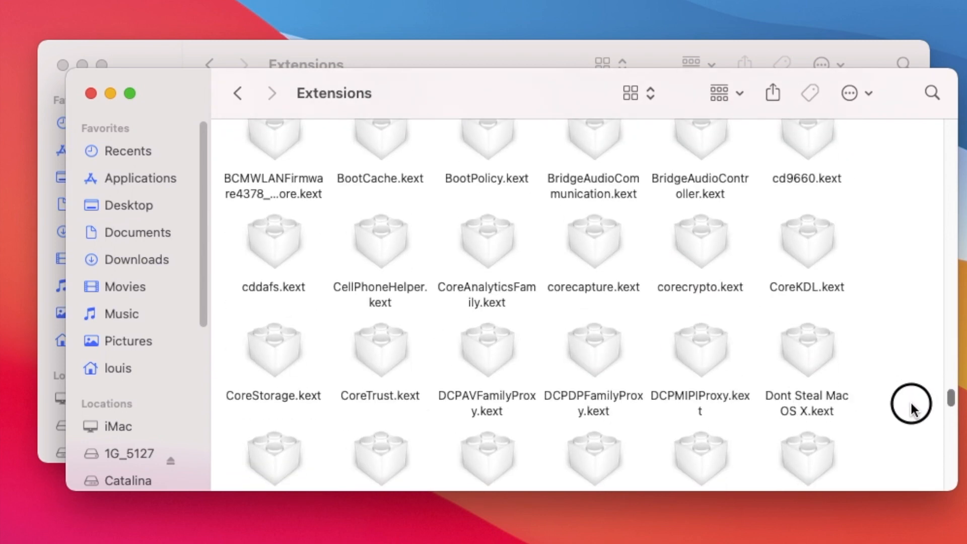
scroll(down, 3)
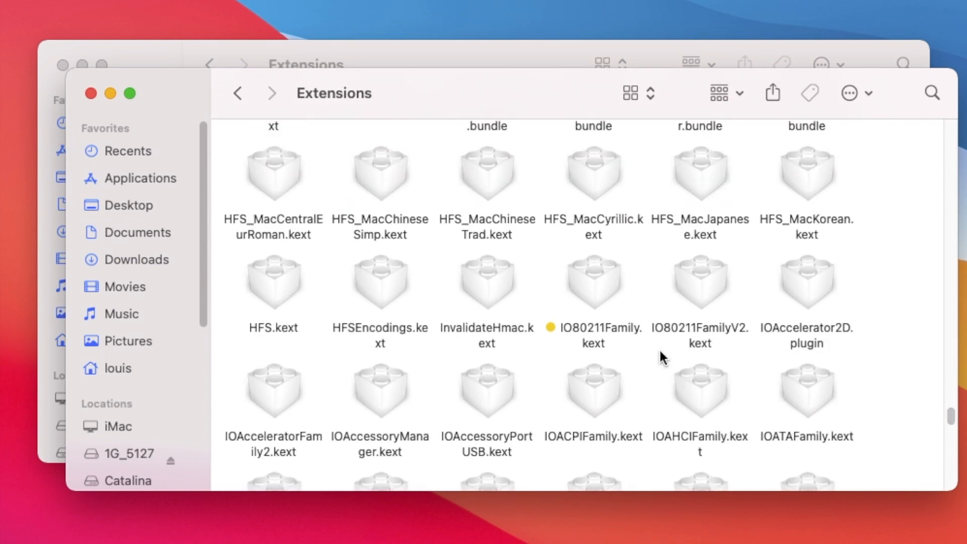